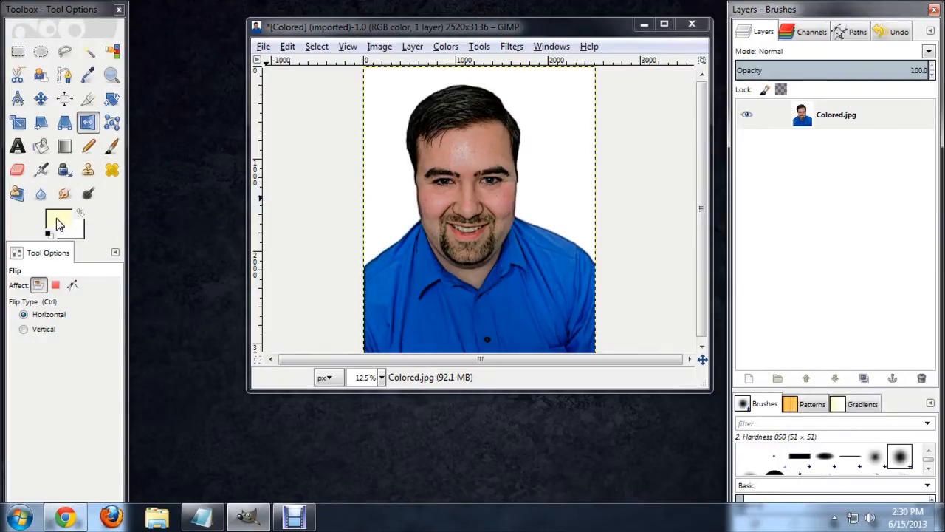
# Set the foreground colour to dark red (a20000) and select the Paintbrush tool.
pyautogui.click(53, 219)
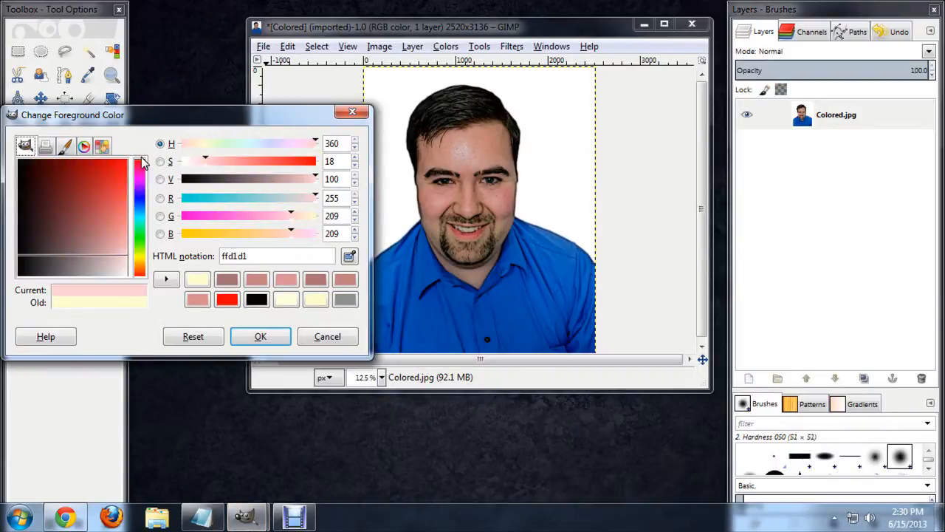
pyautogui.click(88, 163)
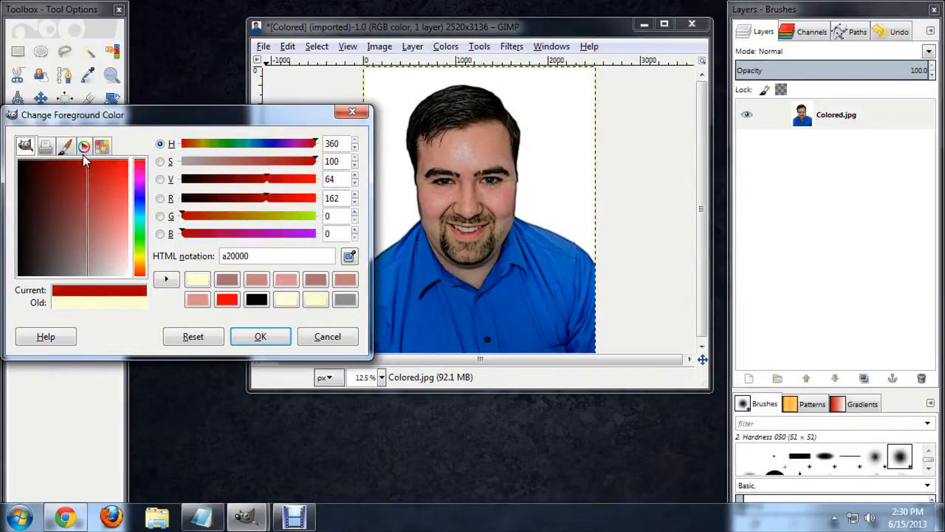
pyautogui.click(260, 336)
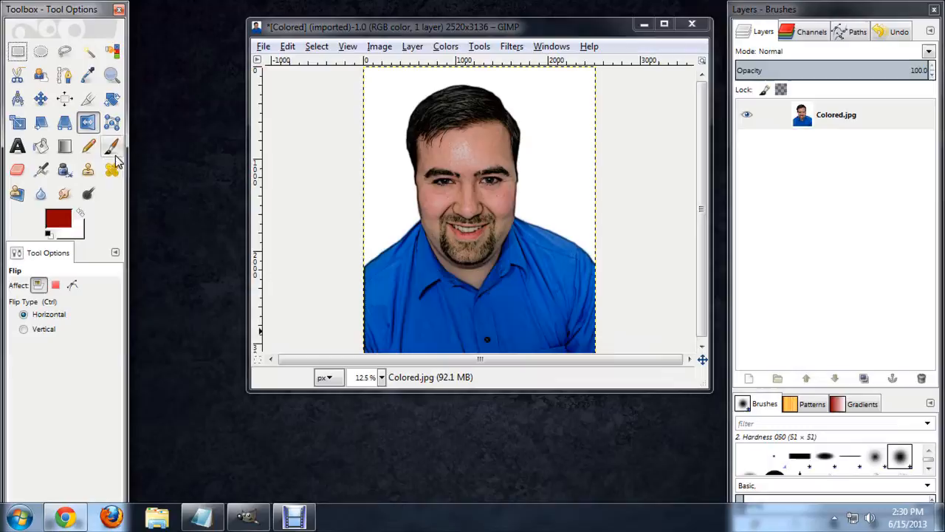
pyautogui.click(111, 145)
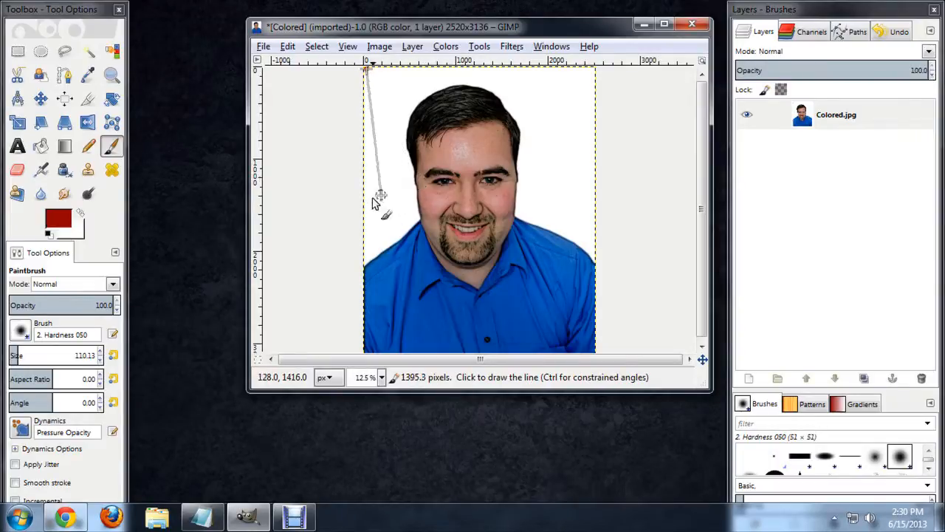
pyautogui.moveTo(518, 131)
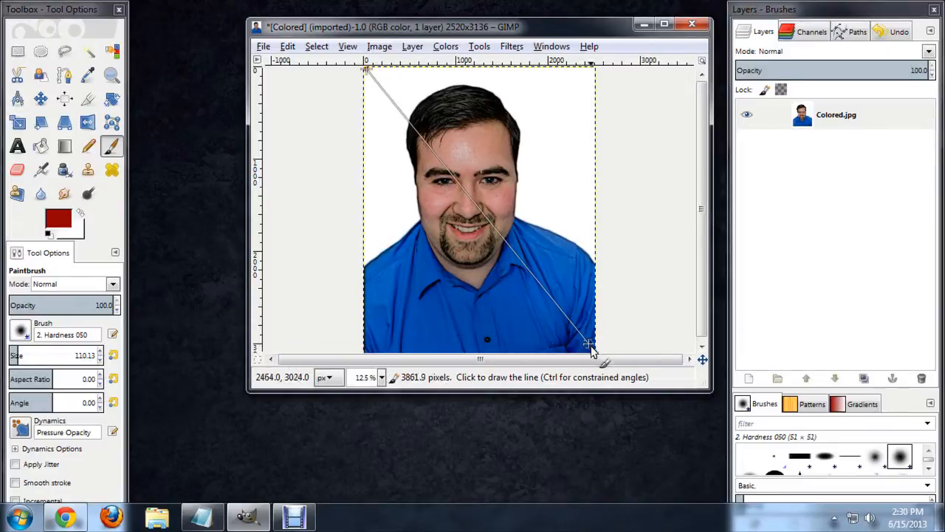
# End a straight dark red line at the portrait's bottom-right corner with a Shift-click.
pyautogui.click(591, 343)
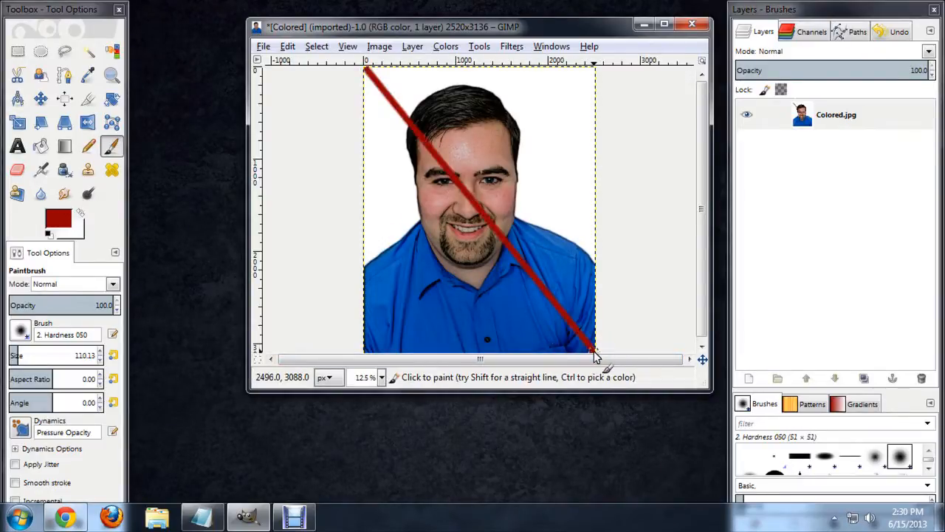